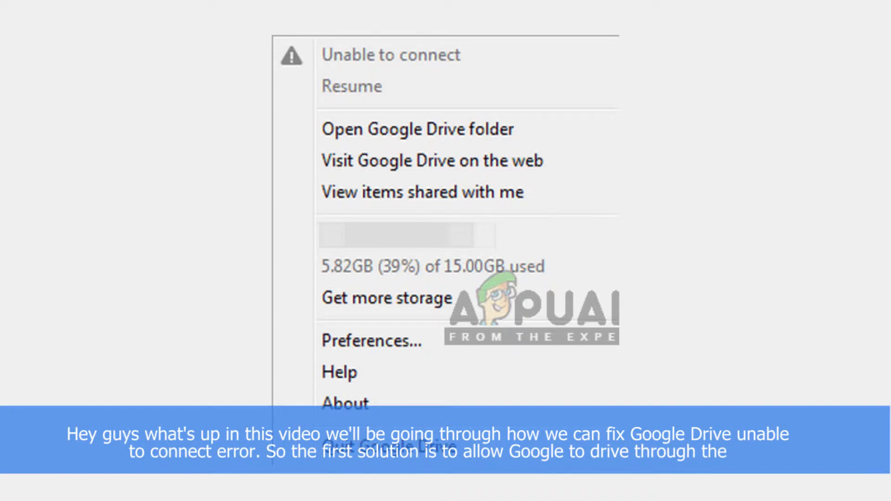
Step: Search 'firewall' and open Windows Defender Firewall's allowed apps list
key(Win+S)
text(firewall)
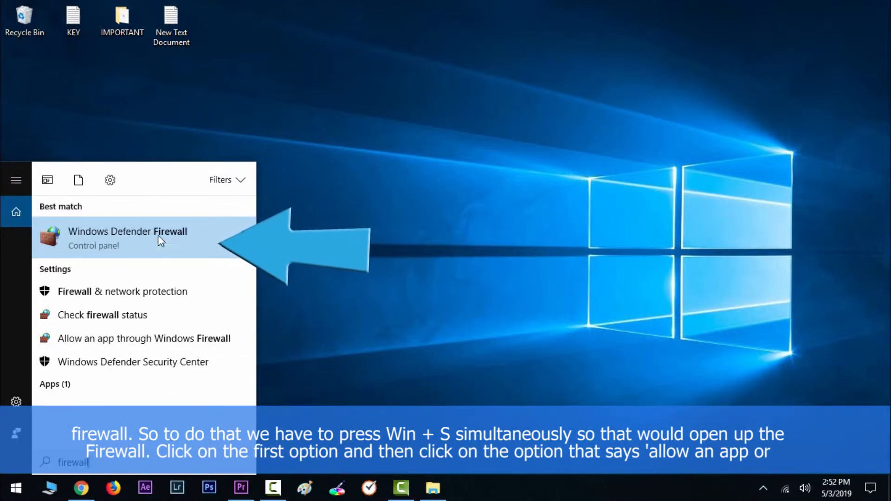
click(128, 238)
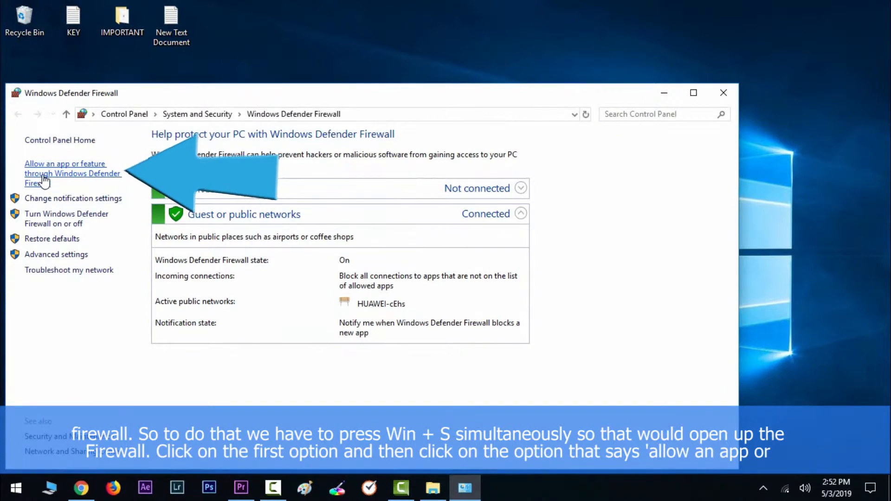
click(65, 174)
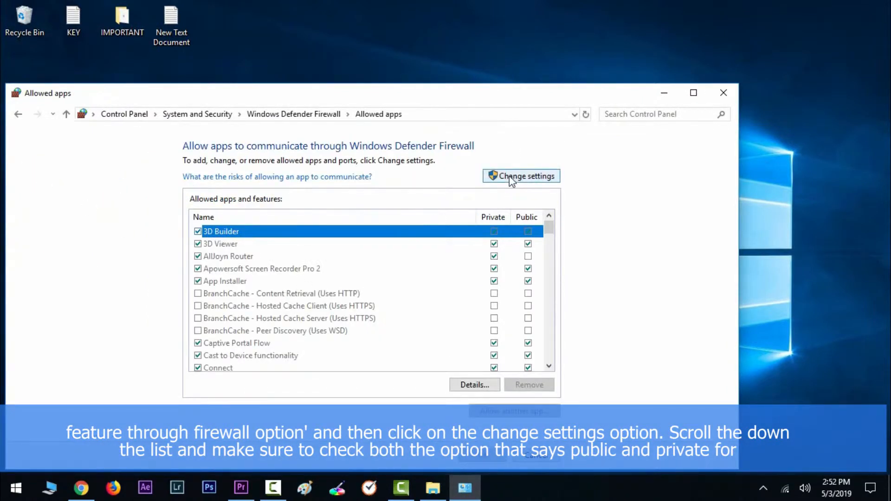
Step: Unlock the allowed apps list and tick Private and Public permissions for the app
click(522, 176)
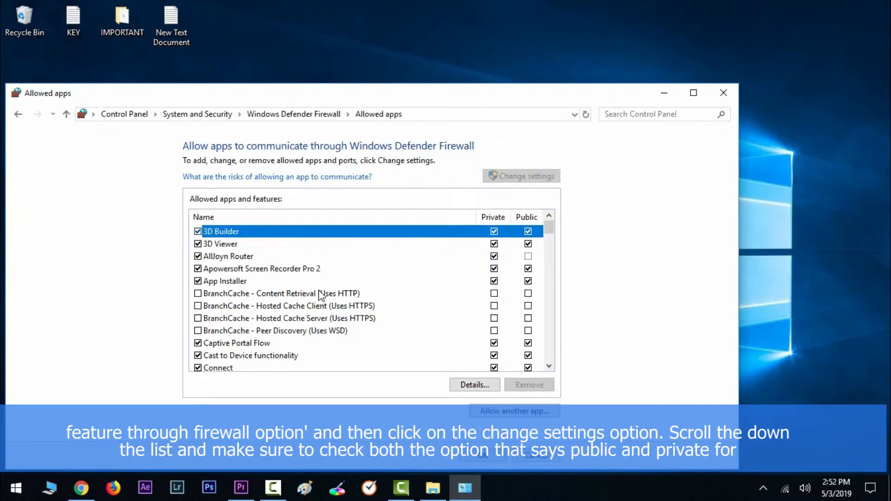
scroll(down, 3)
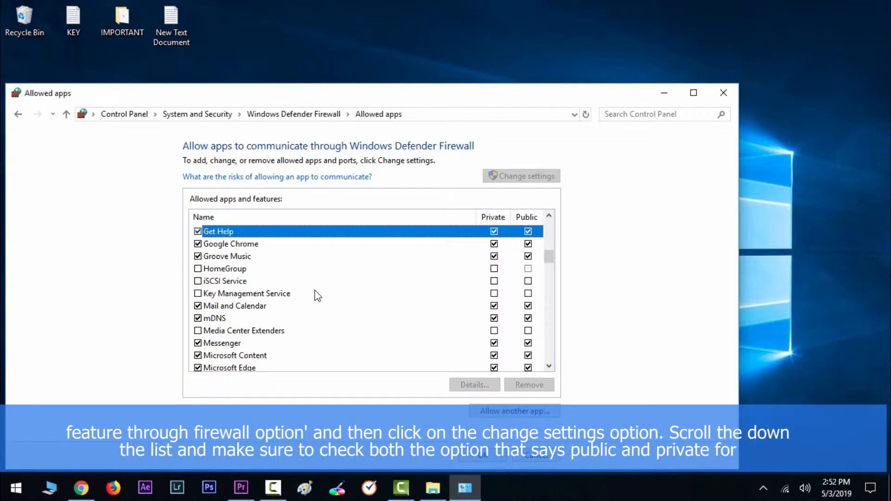
click(227, 256)
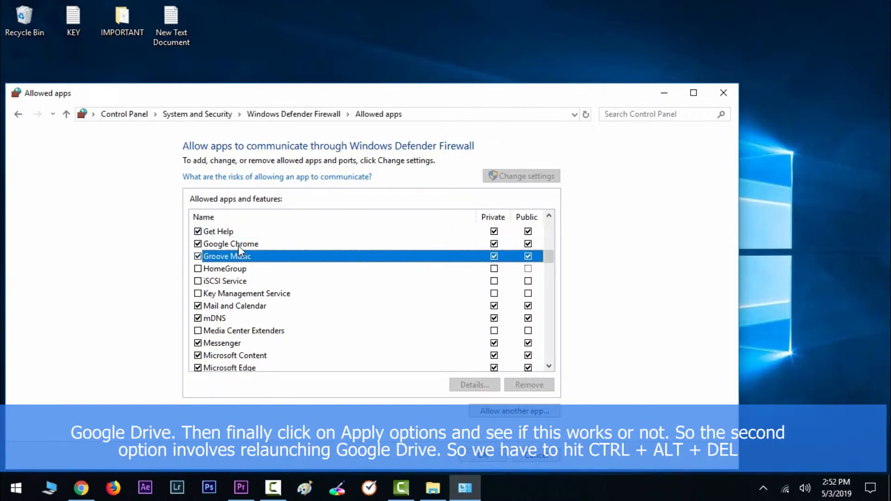
click(231, 244)
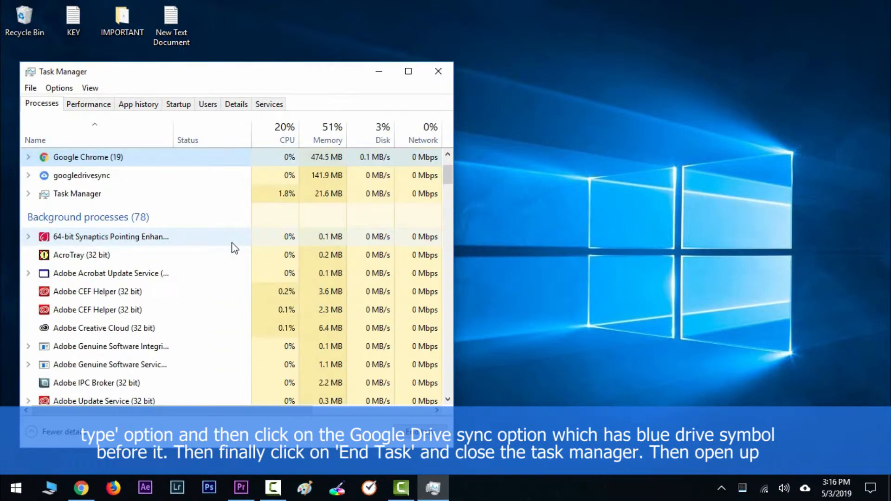
Step: End the googledrivesync task, then close Task Manager
right_click(81, 176)
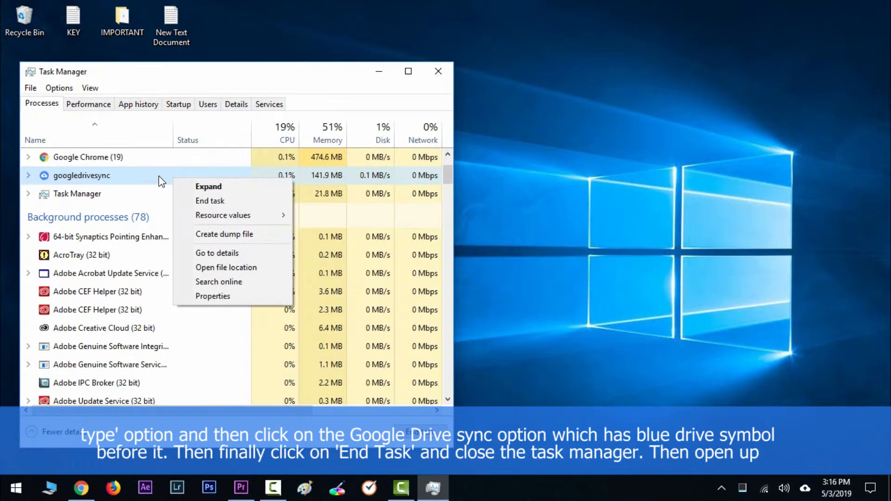
click(210, 202)
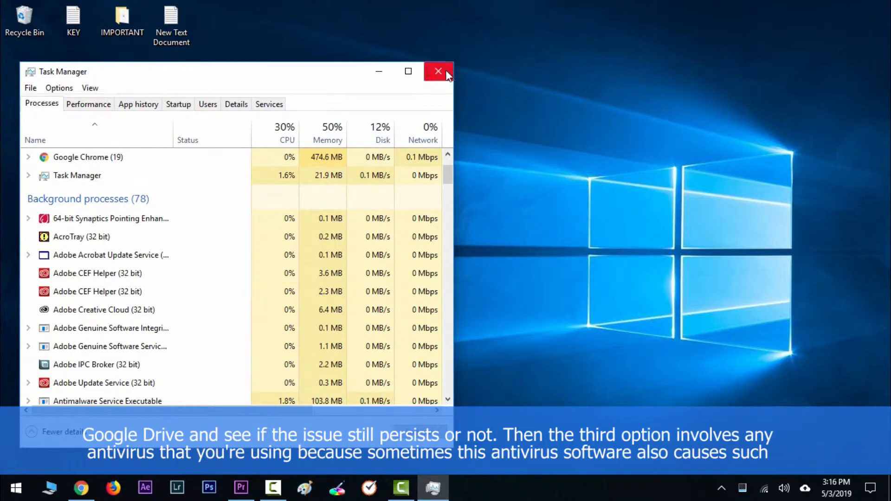
click(438, 71)
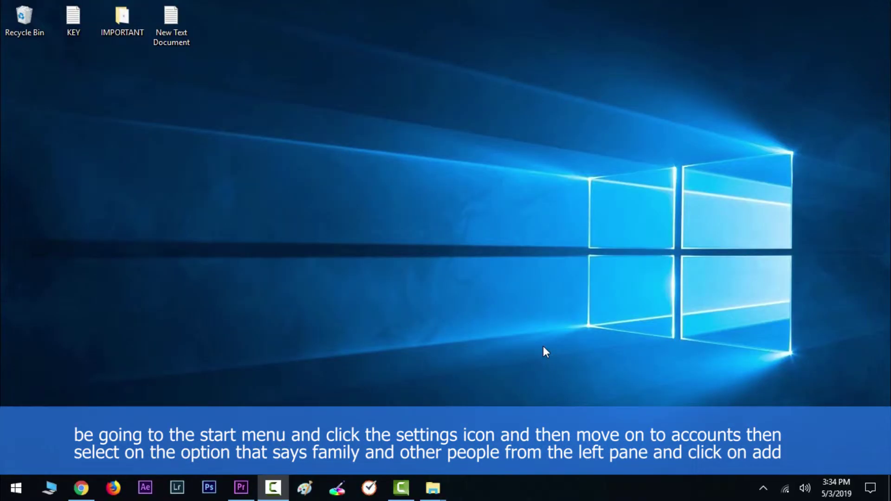
Step: Go to Settings > Accounts > Family & other people and add someone else
click(16, 488)
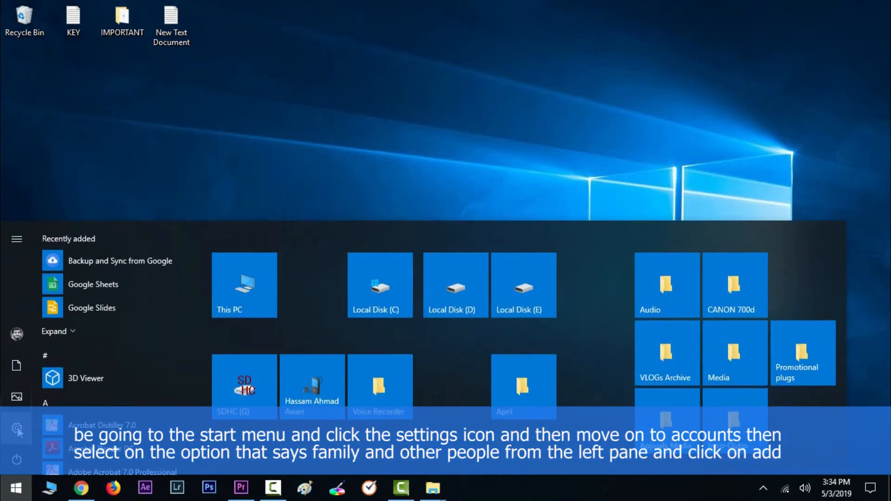
click(16, 427)
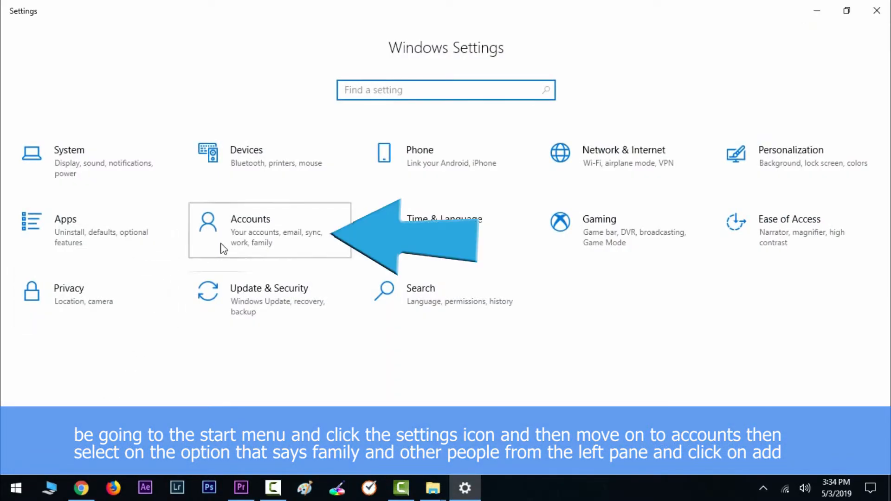
click(251, 230)
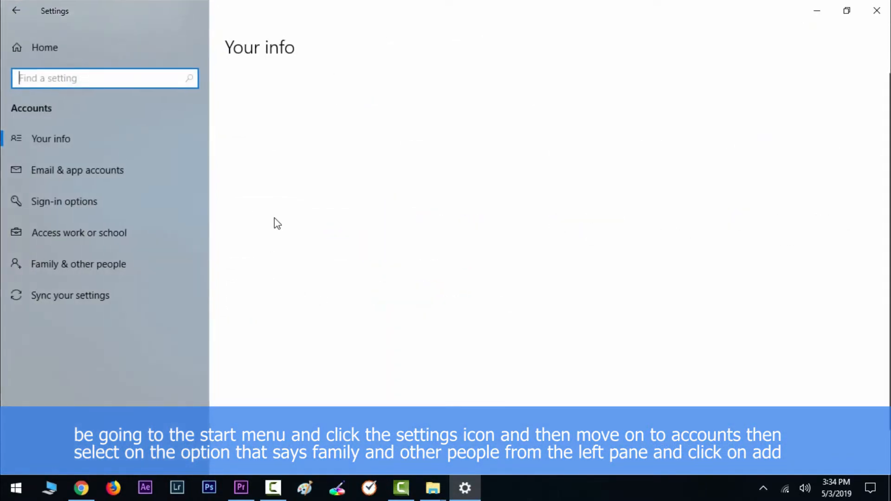
click(78, 264)
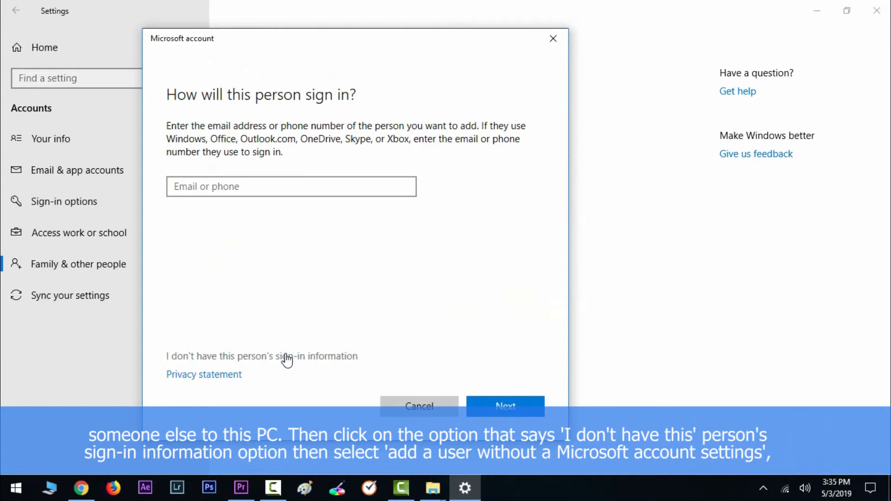
Step: Skip the Microsoft sign-in and enter user name 'hassam' for a local account
click(287, 357)
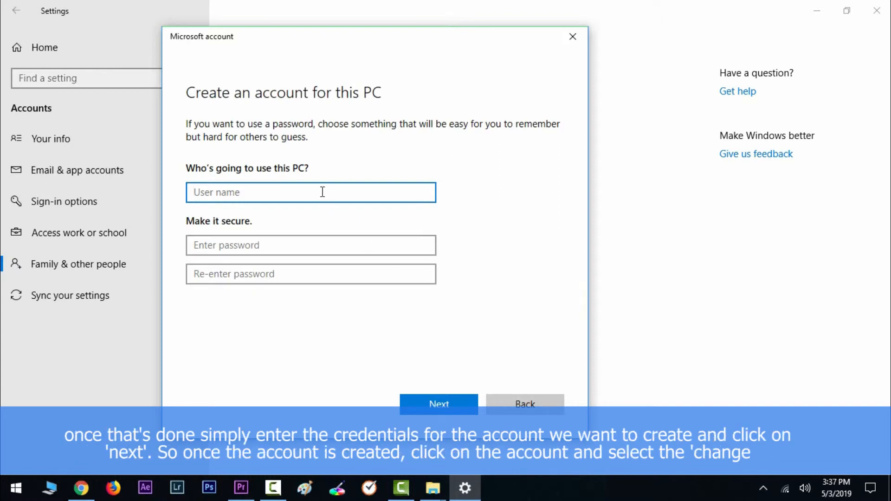
text(hassam)
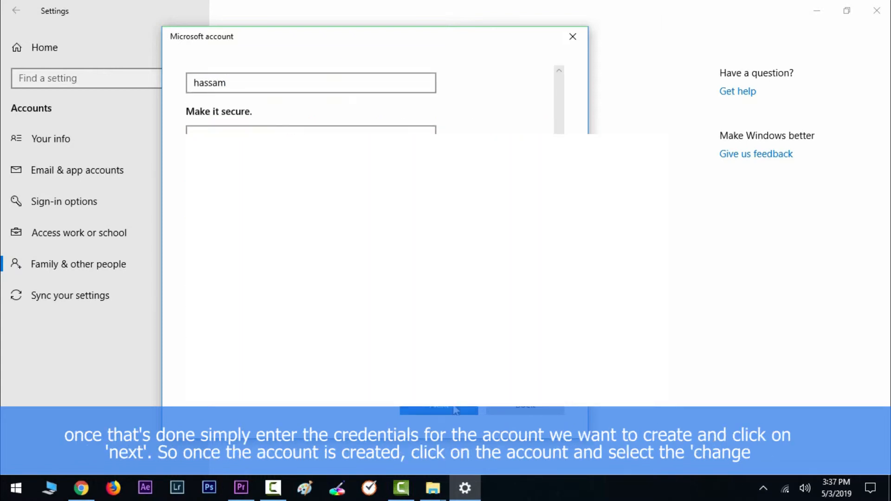
scroll(down, 3)
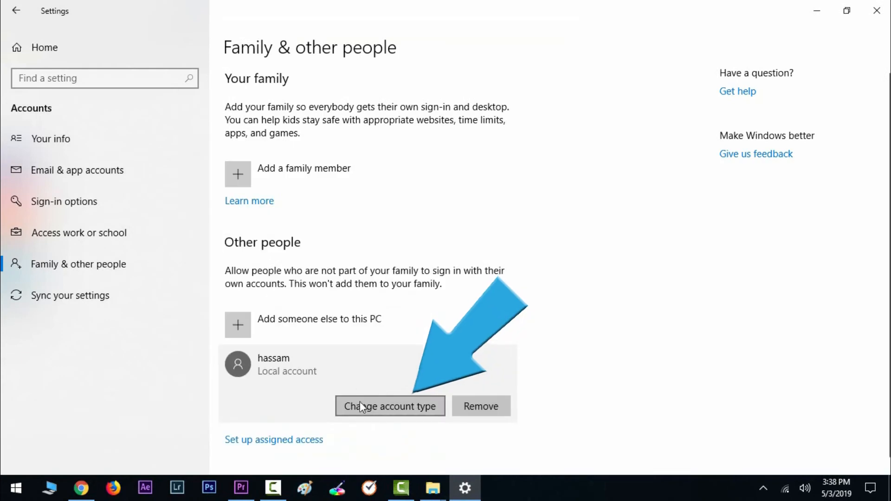
Step: Change hassam's account type to Administrator
click(390, 406)
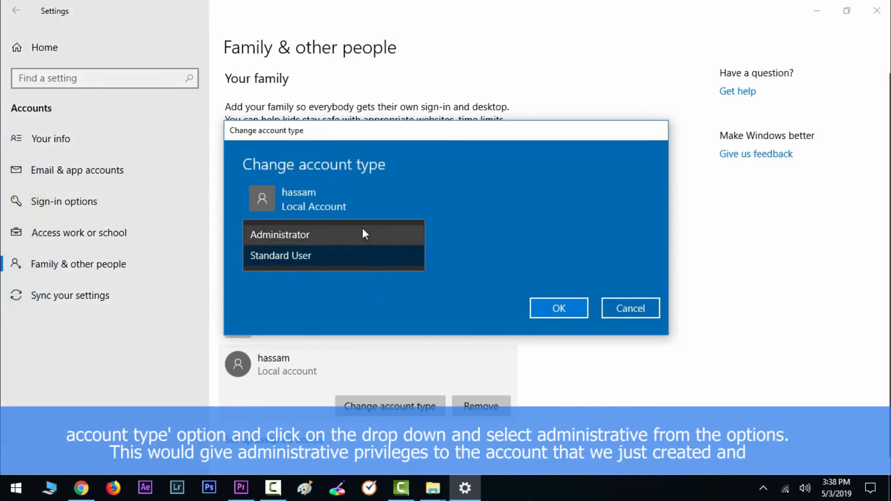
click(559, 308)
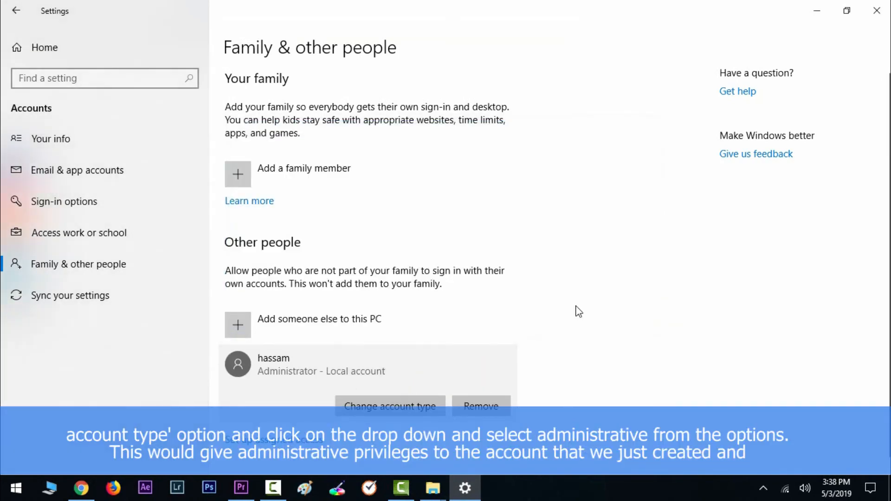